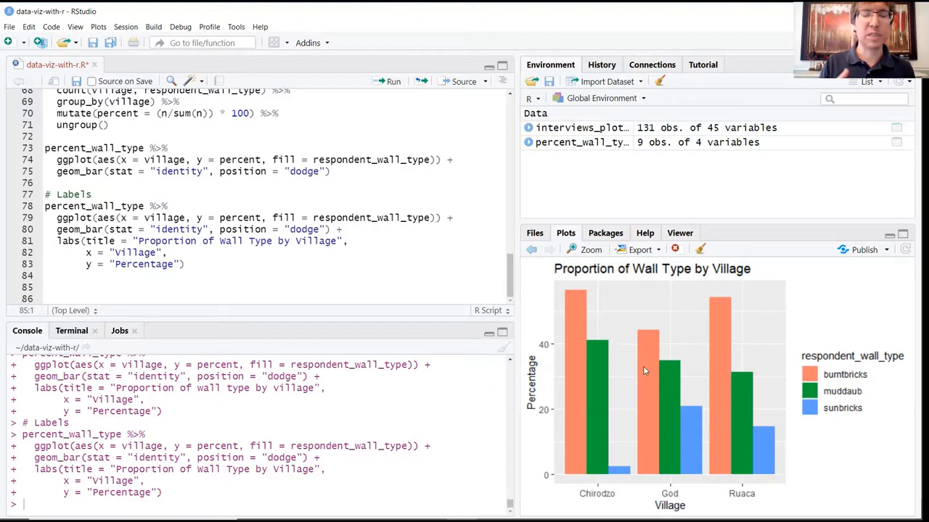
pyautogui.moveTo(638, 353)
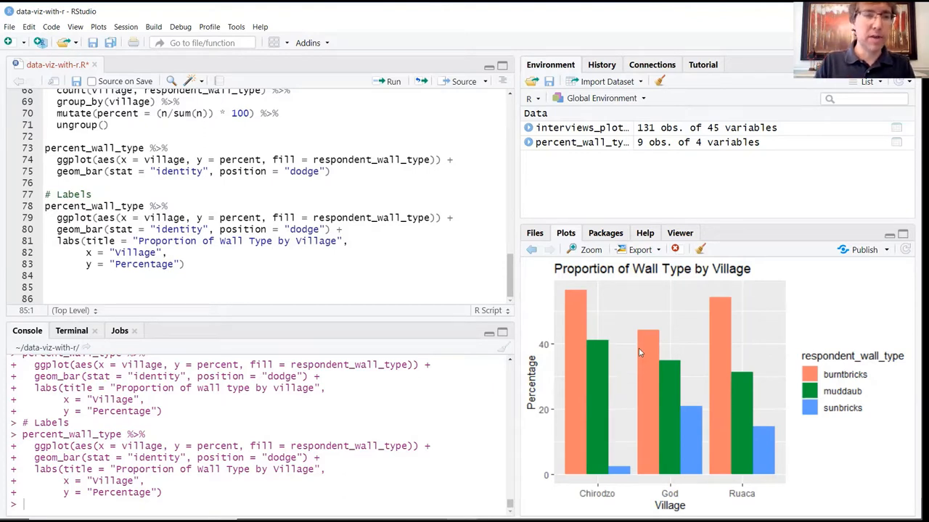
# Add a '# Faceting' comment below the Labels block to head the copied chart code
pyautogui.click(235, 266)
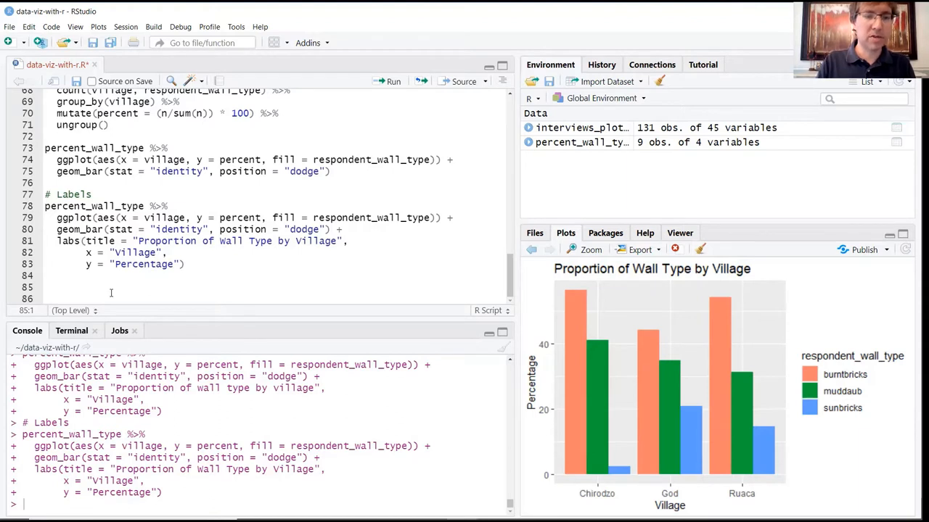
pyautogui.write('# Faceting')
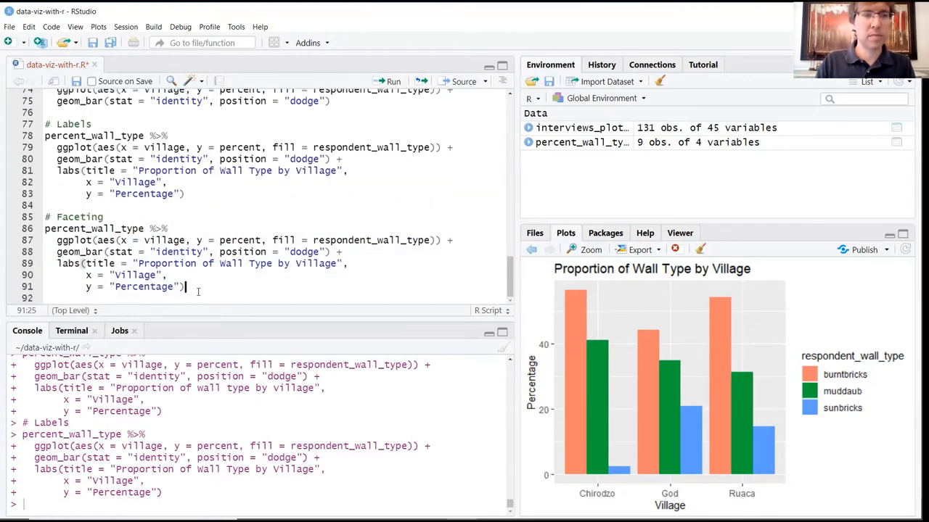
# Append + facet_wrap(~ village) so the wall-type chart draws one panel per village
pyautogui.write('+')
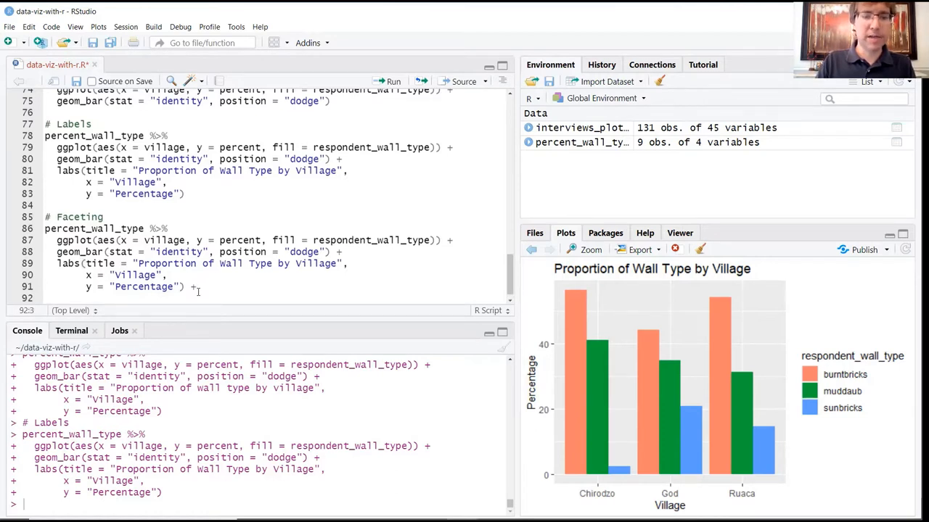
pyautogui.write('facet_')
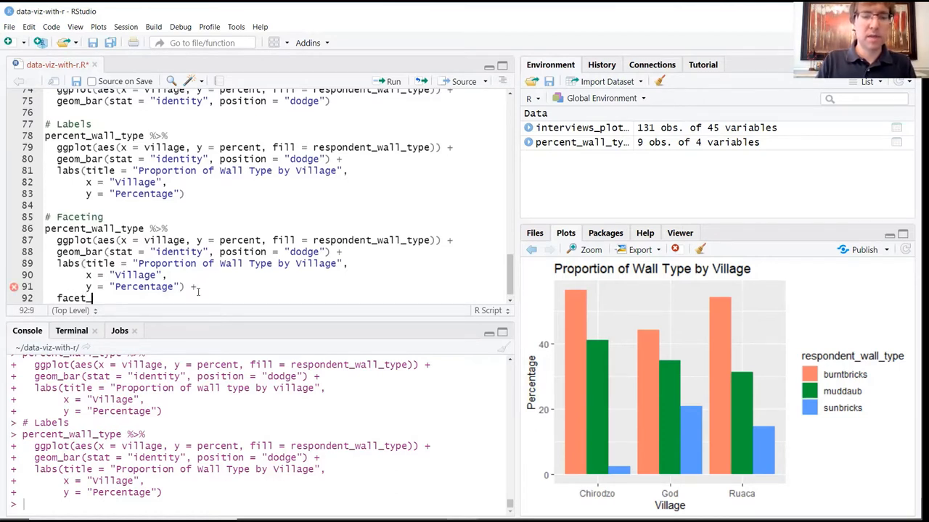
pyautogui.write('wrap')
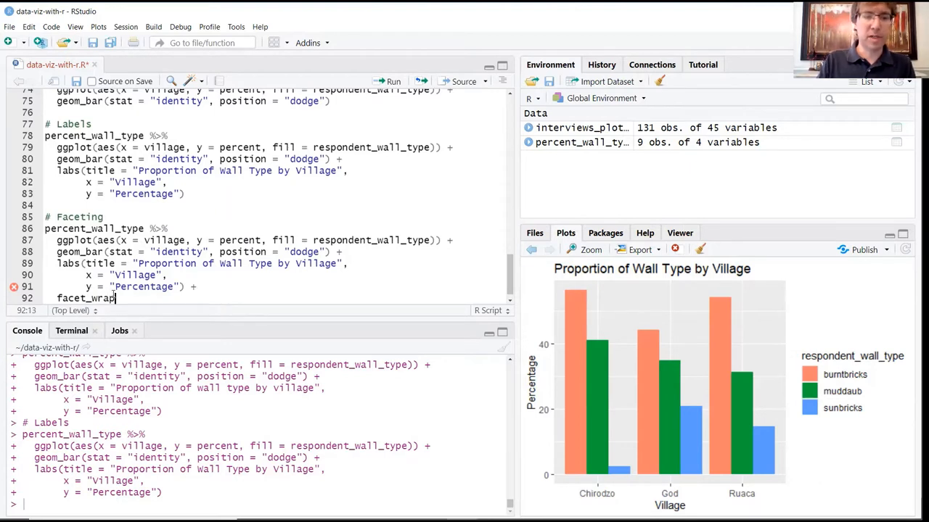
pyautogui.write('(~')
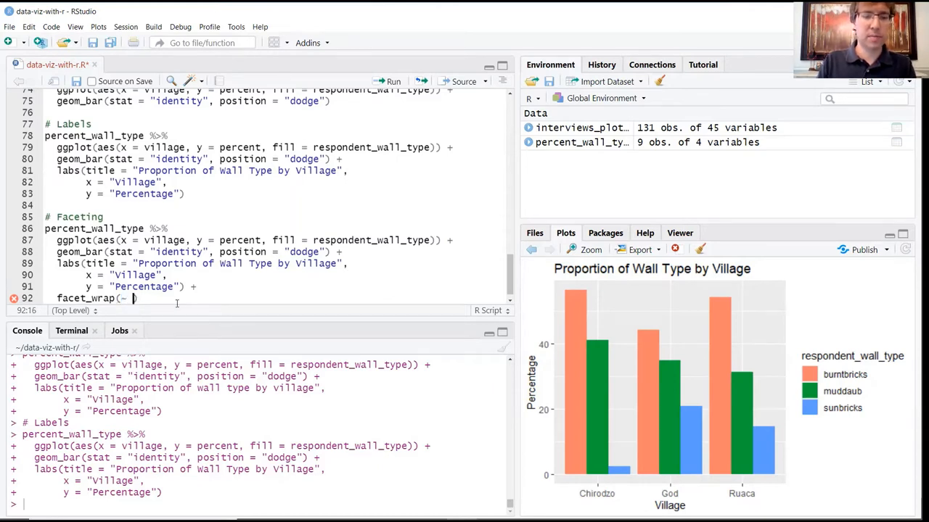
pyautogui.write('village)')
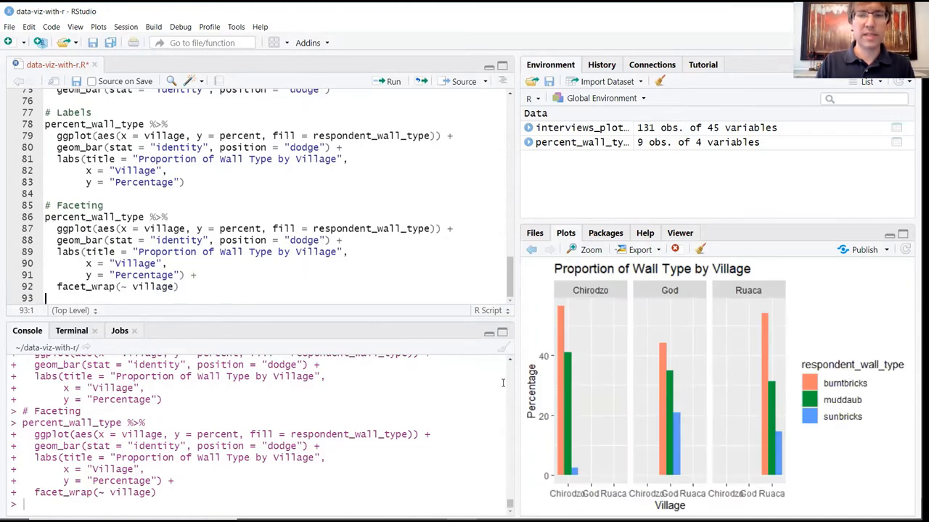
pyautogui.moveTo(702, 431)
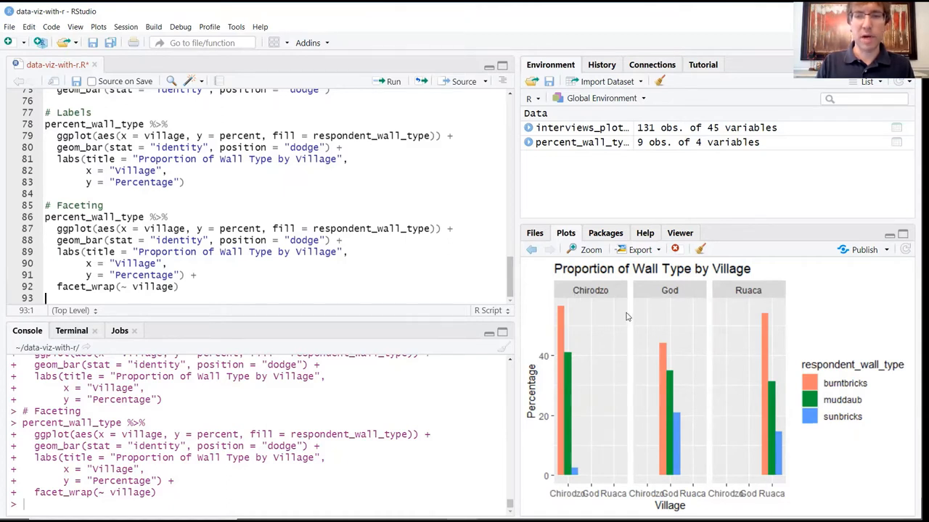
pyautogui.moveTo(580, 304)
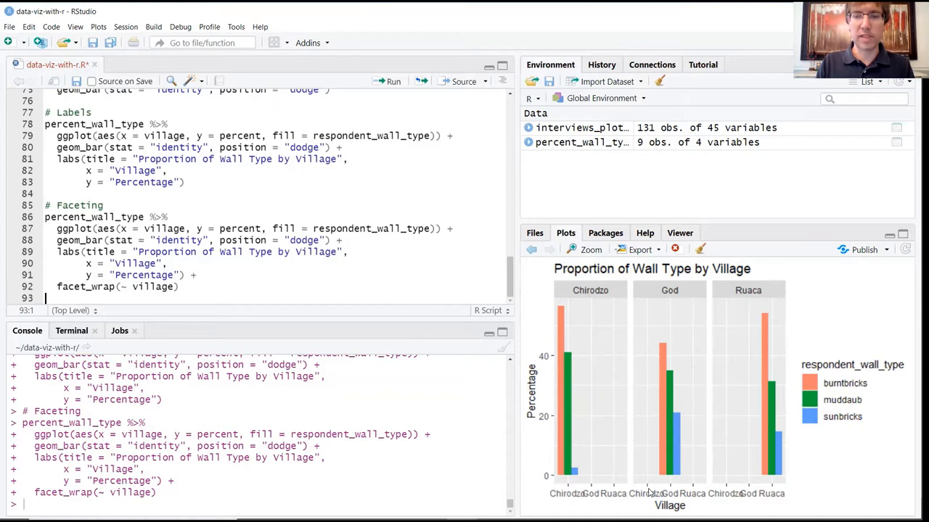
pyautogui.moveTo(543, 401)
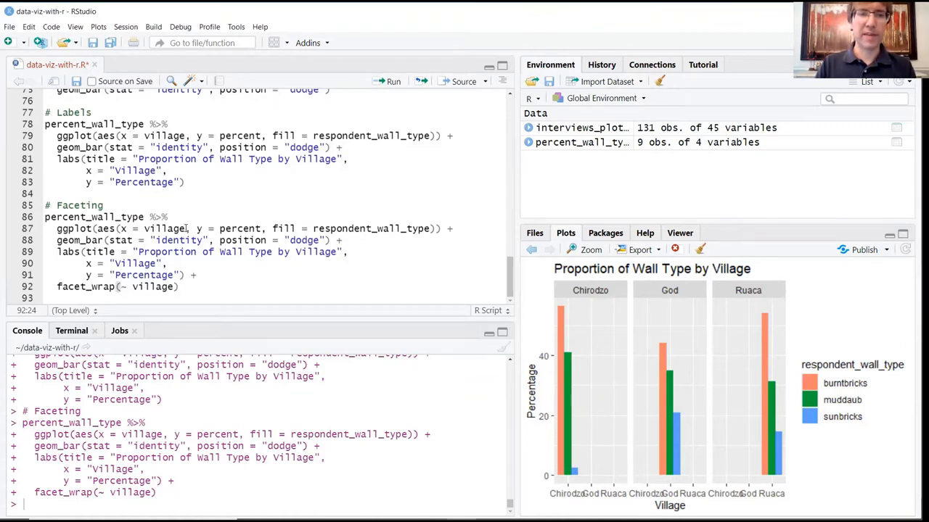
# Remap aes to x = respondent_wall_type and fill = village for the faceted chart
pyautogui.doubleClick(164, 229)
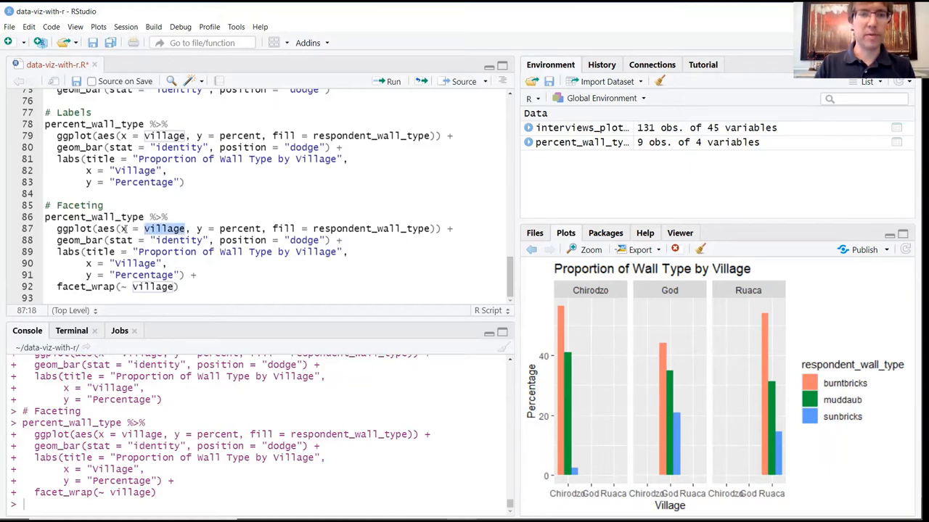
pyautogui.write('respondent_wall_typ')
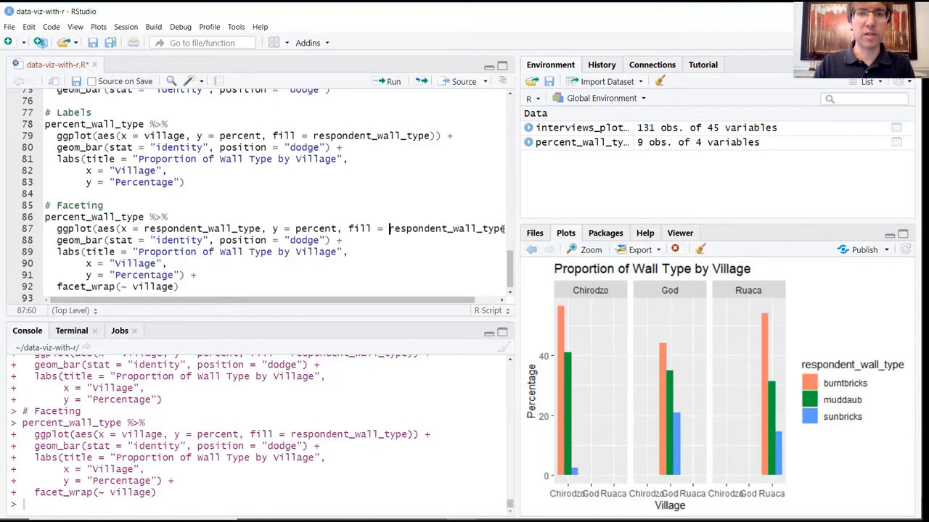
pyautogui.write('village)) +')
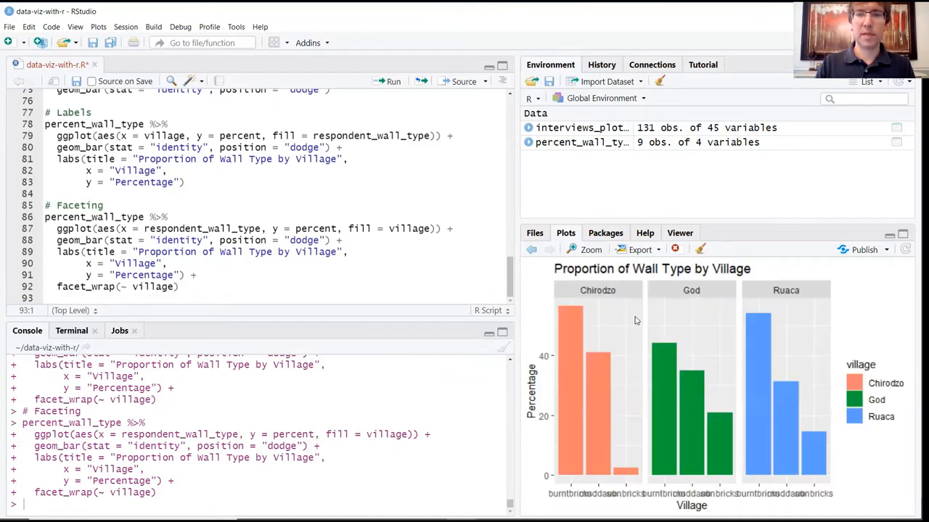
pyautogui.moveTo(563, 481)
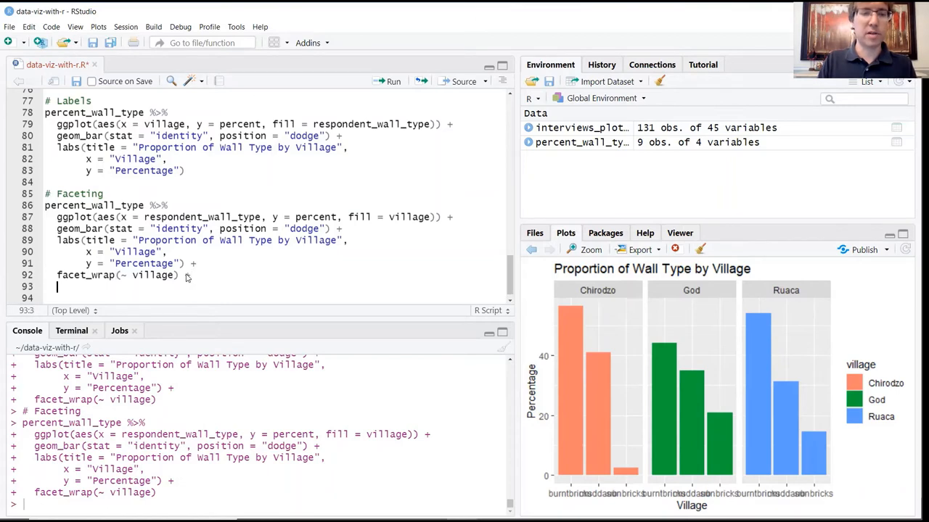
# Append + theme_bw() via autocomplete to restyle the faceted chart in black and white
pyautogui.write('theme_')
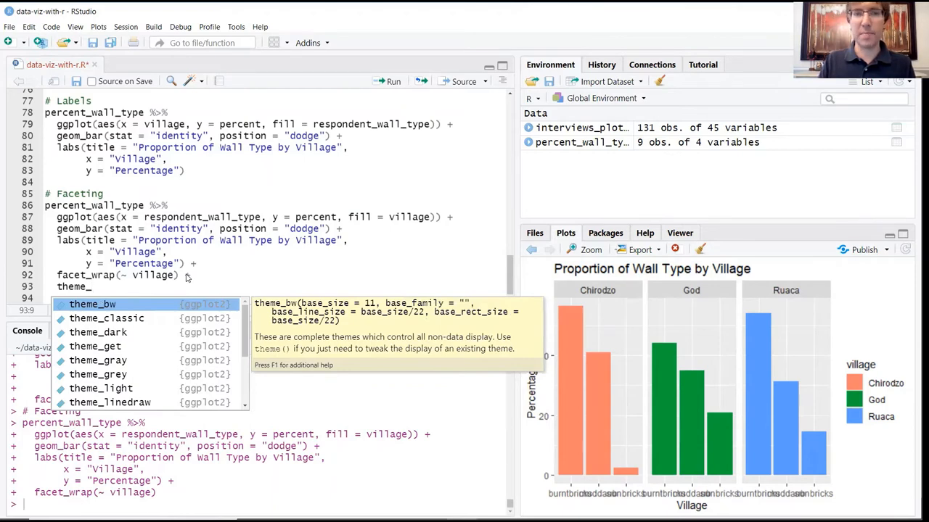
pyautogui.write('bw(')
pyautogui.click(119, 276)
pyautogui.write(' +')
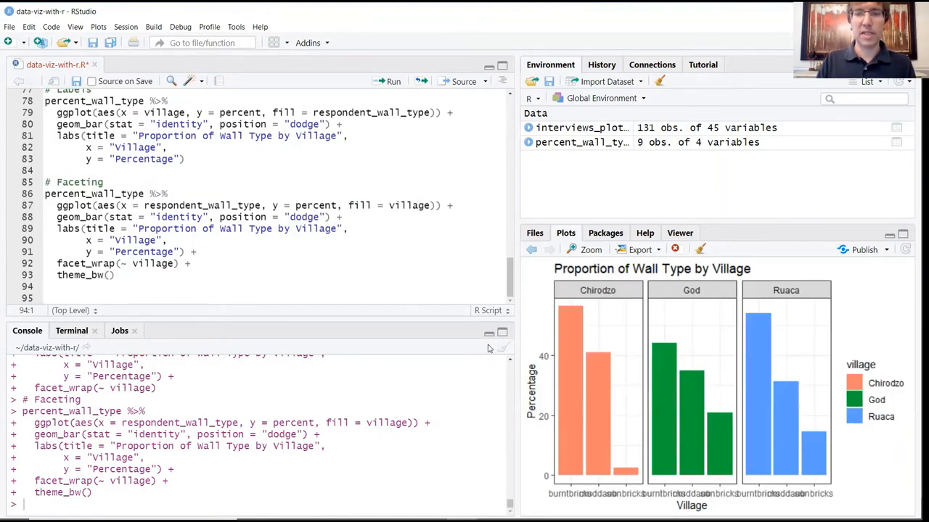
pyautogui.moveTo(577, 345)
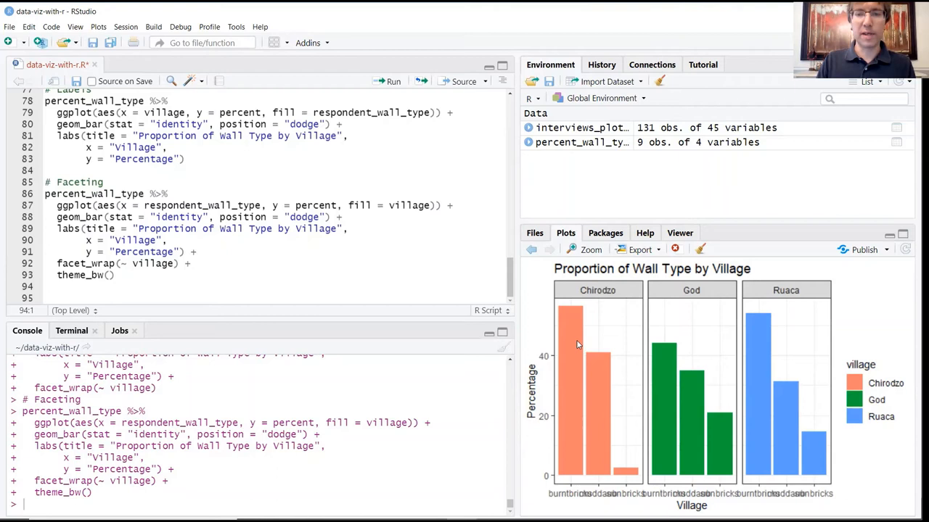
pyautogui.moveTo(623, 404)
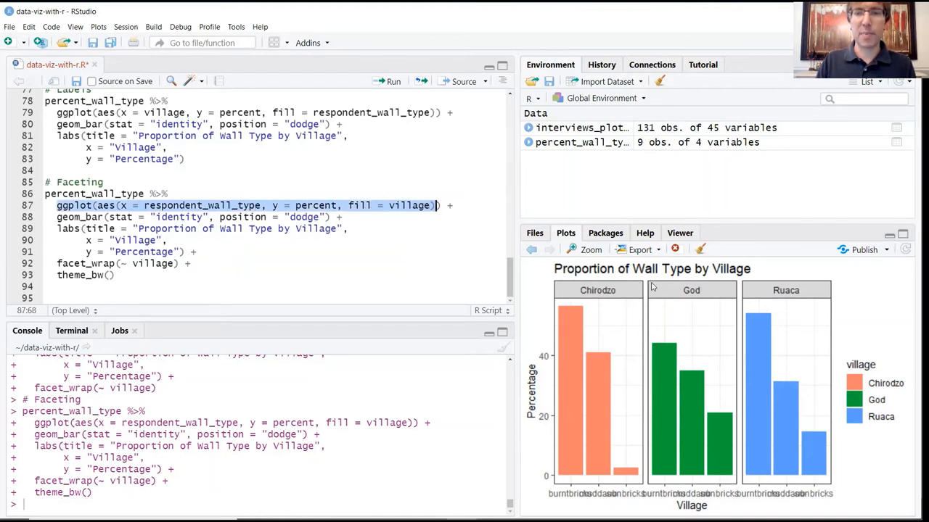
pyautogui.moveTo(598, 299)
pyautogui.write('classic')
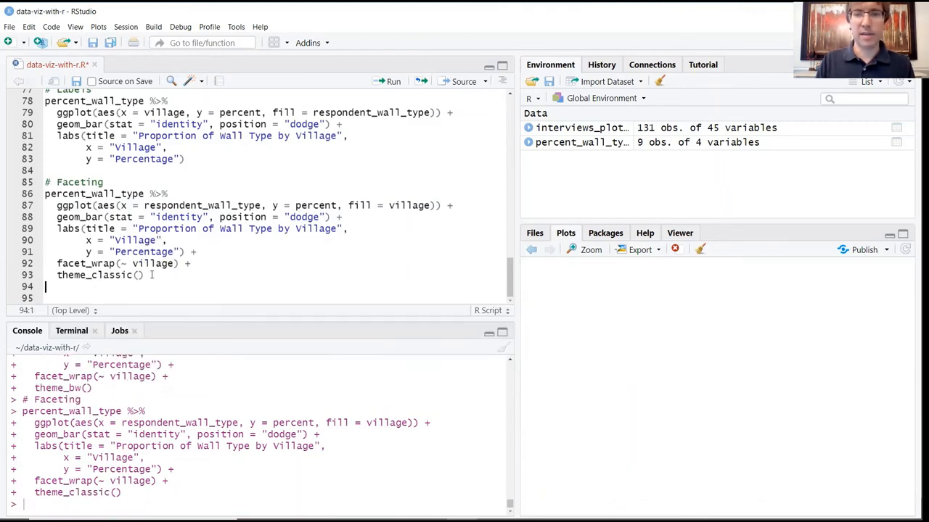
# Swap theme_bw() for theme_classic() and redraw the faceted chart without gridlines
pyautogui.click(392, 81)
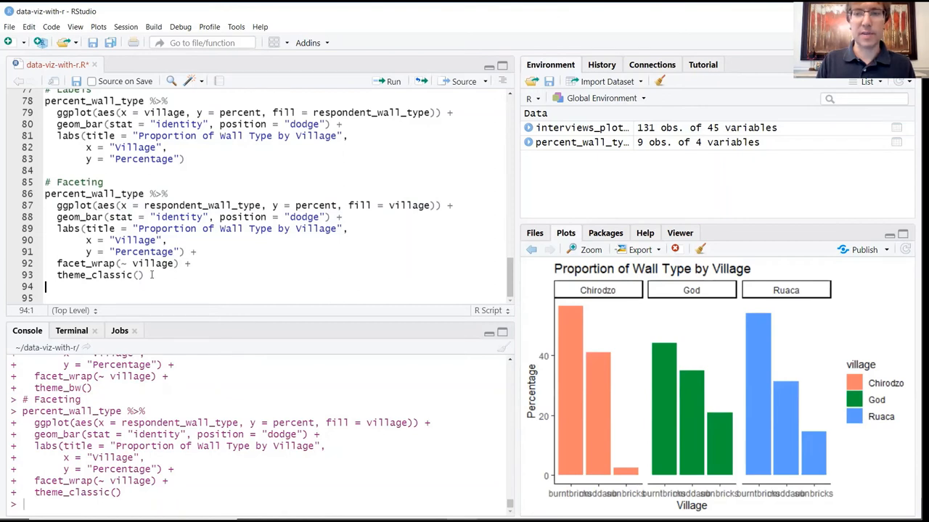